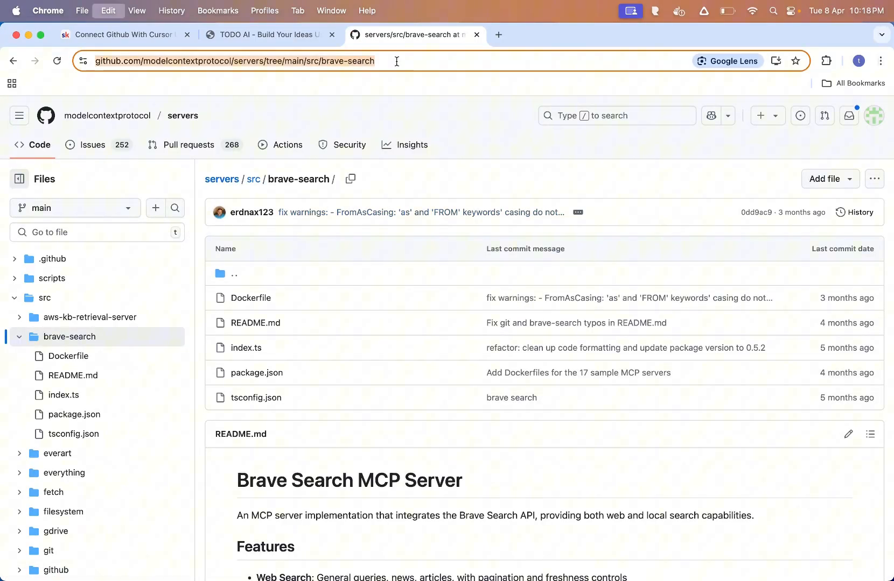
- Search Google for 'sequential thinking mcp' and open the GitHub Sequential Thinking MCP Server README
{"action": "scroll", "scroll_direction": "down", "scroll_amount": 3}
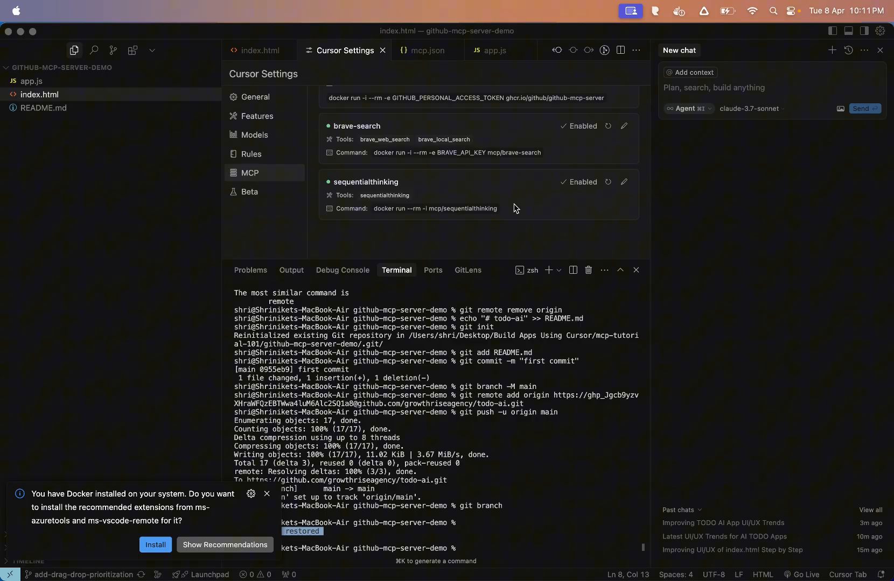
{"action": "mouse_move", "coordinate": [431, 138]}
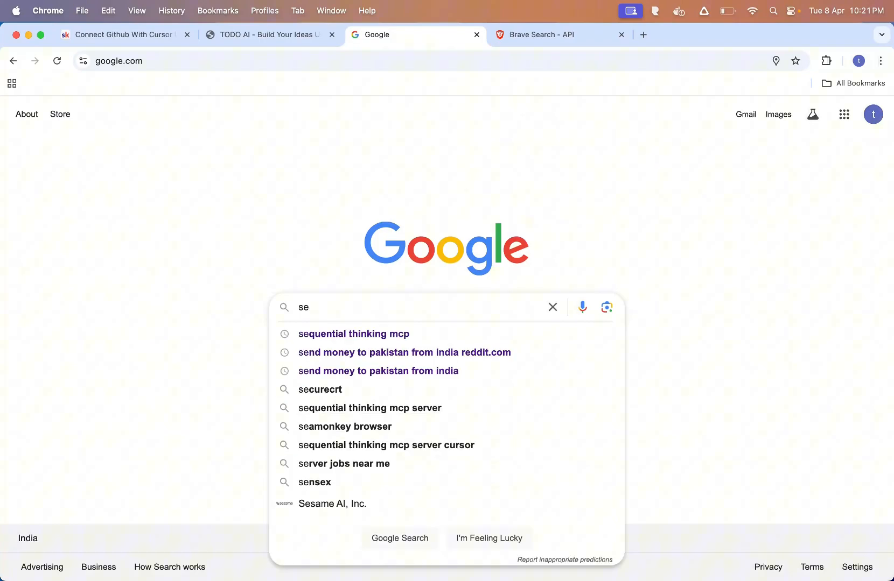
{"action": "left_click", "coordinate": [353, 334]}
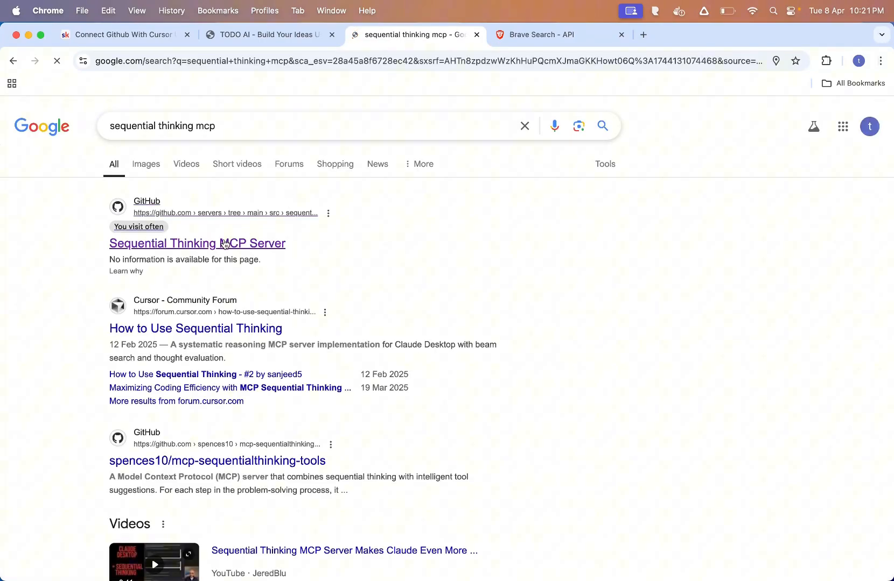
{"action": "left_click", "coordinate": [197, 243]}
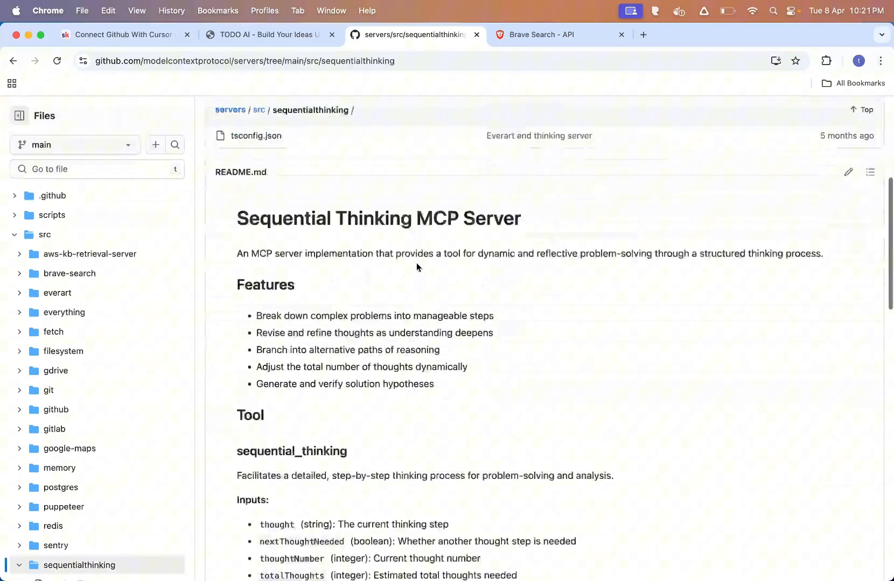
{"action": "scroll", "scroll_direction": "down", "scroll_amount": 3}
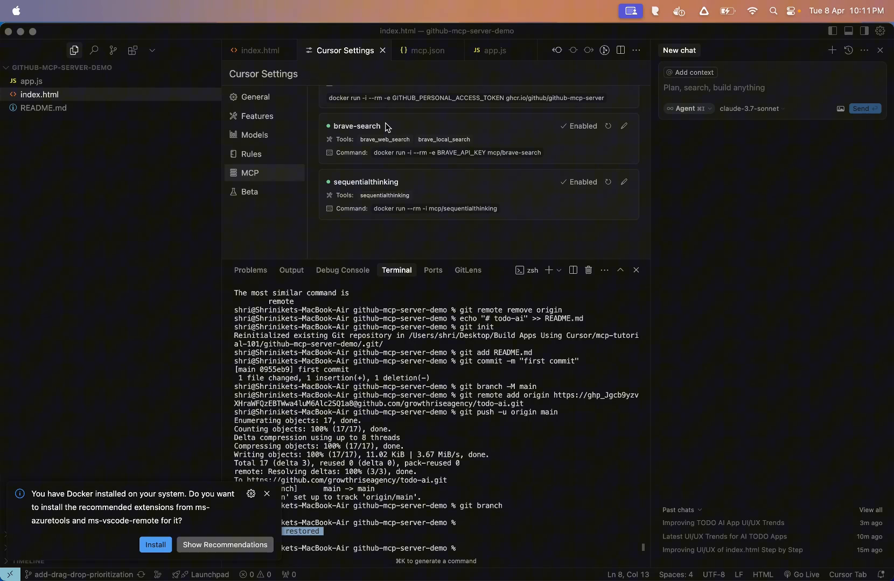
{"action": "mouse_move", "coordinate": [424, 186]}
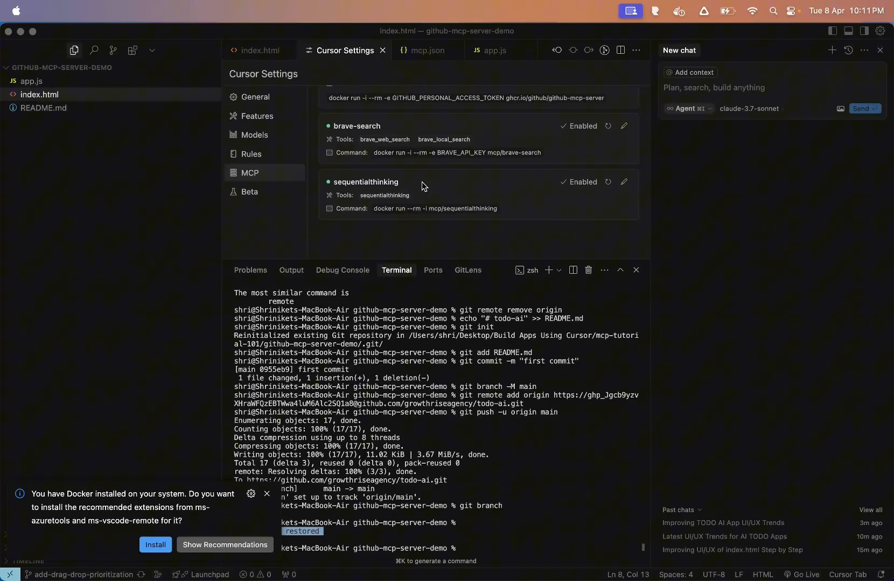
- Ask the agent the Bitcoin price and get about $76,938 via brave_web_search
{"action": "type", "text": "I want to know the bitcoin pricing >"}
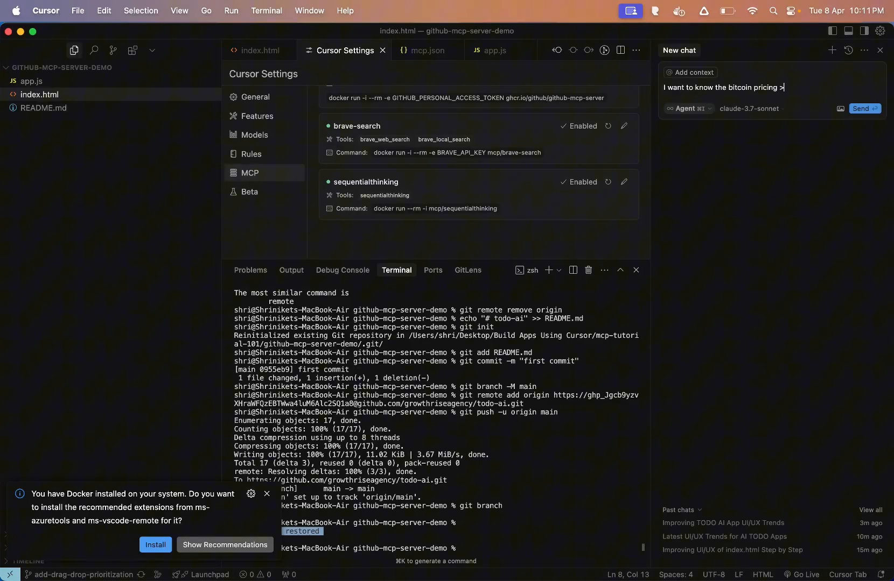
{"action": "type", "text": "., How much i"}
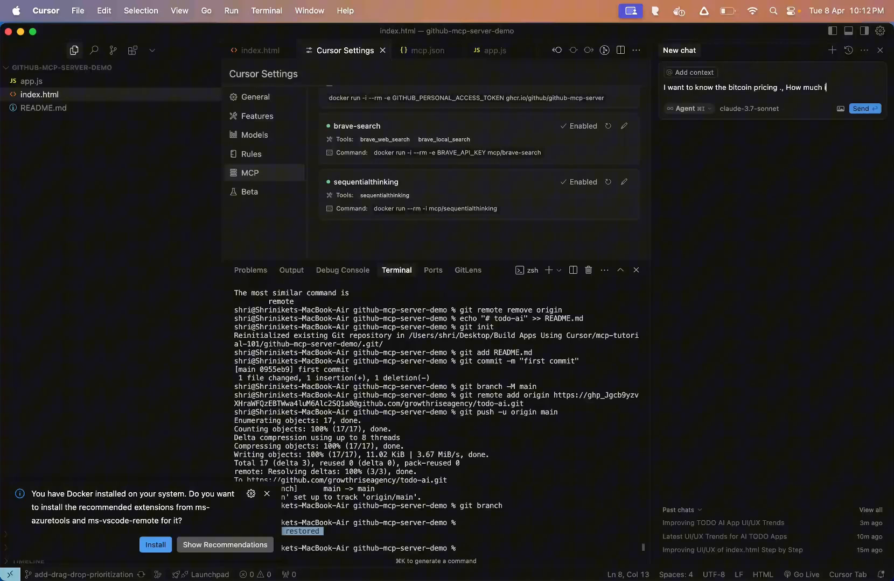
{"action": "left_click", "coordinate": [863, 108]}
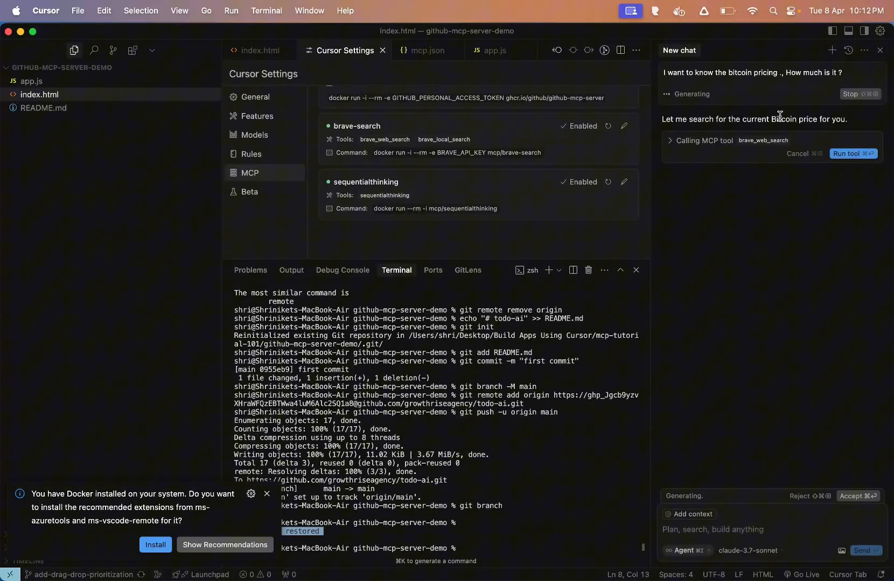
{"action": "mouse_move", "coordinate": [718, 122]}
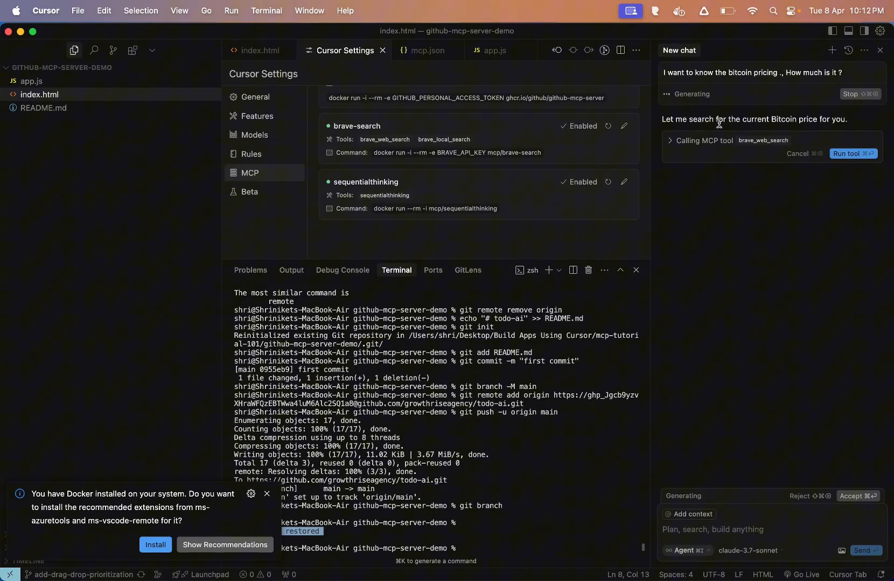
{"action": "mouse_move", "coordinate": [711, 141]}
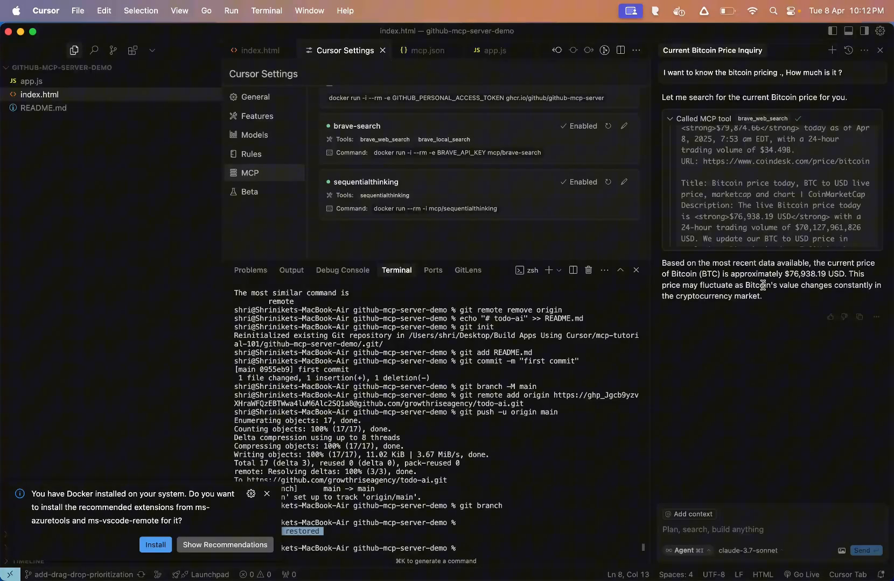
{"action": "type", "text": "I want t"}
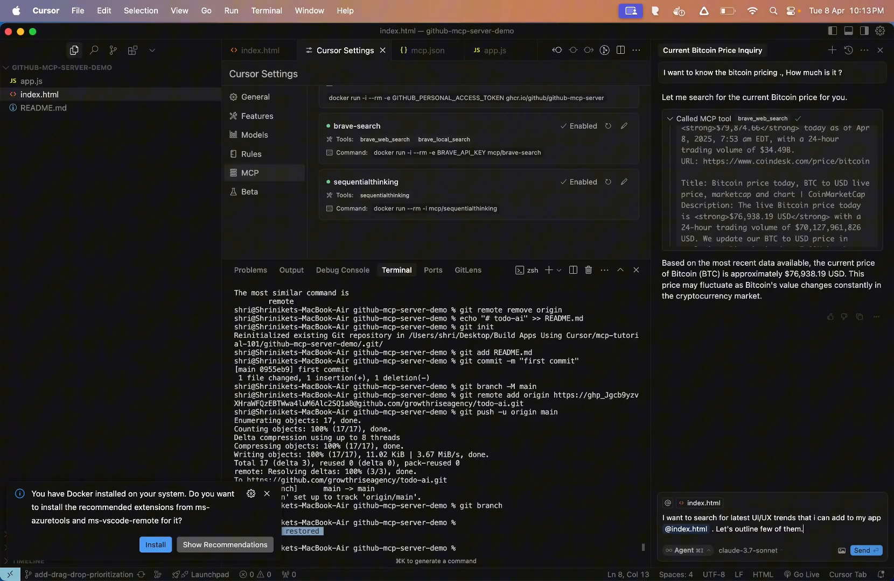
{"action": "left_click", "coordinate": [864, 550]}
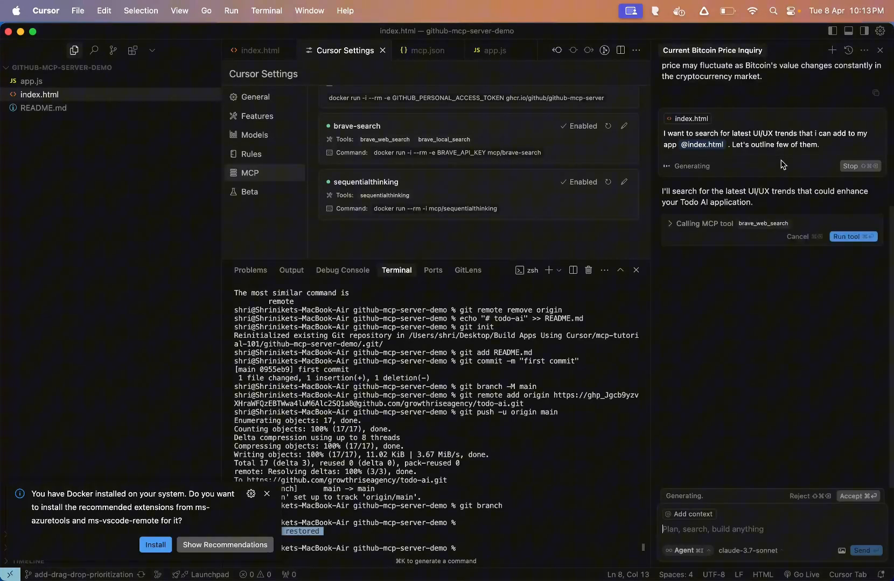
{"action": "left_click", "coordinate": [670, 223]}
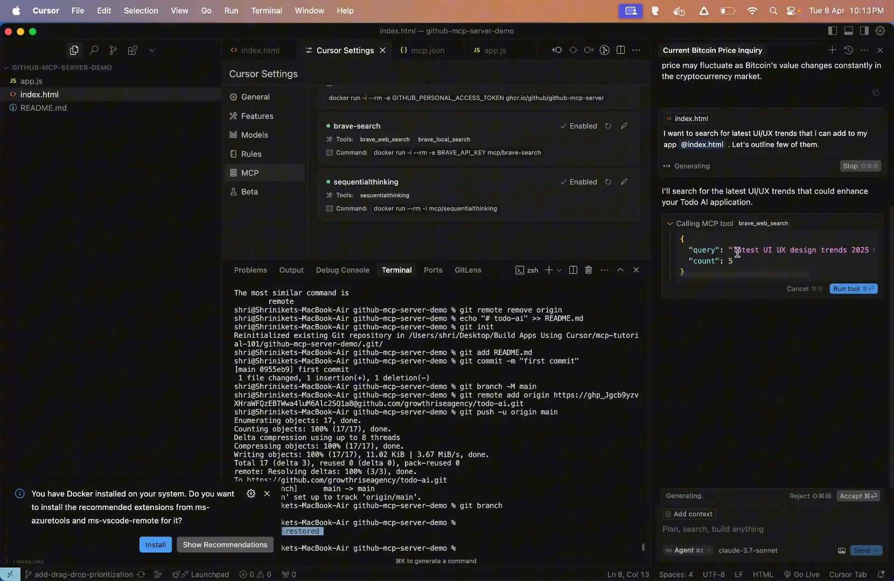
{"action": "left_click", "coordinate": [852, 288]}
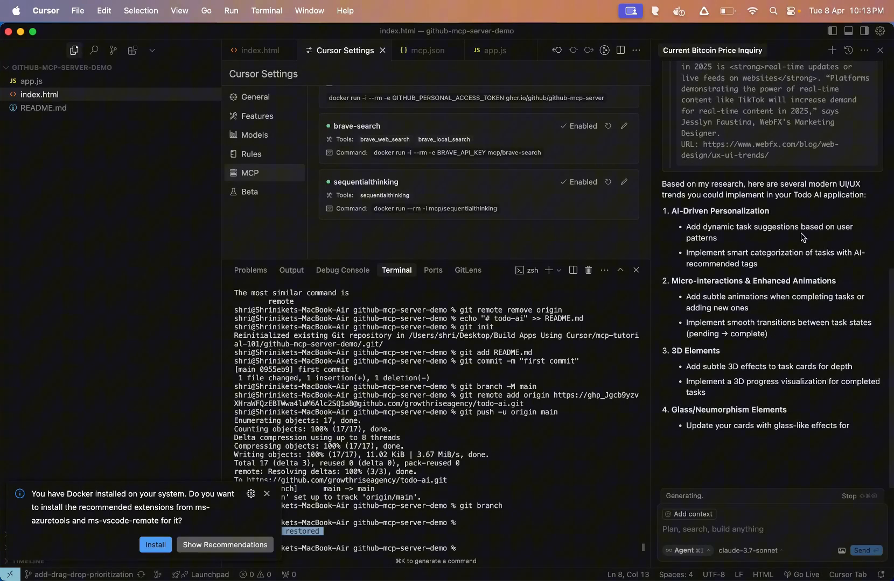
{"action": "scroll", "scroll_direction": "down", "scroll_amount": 3}
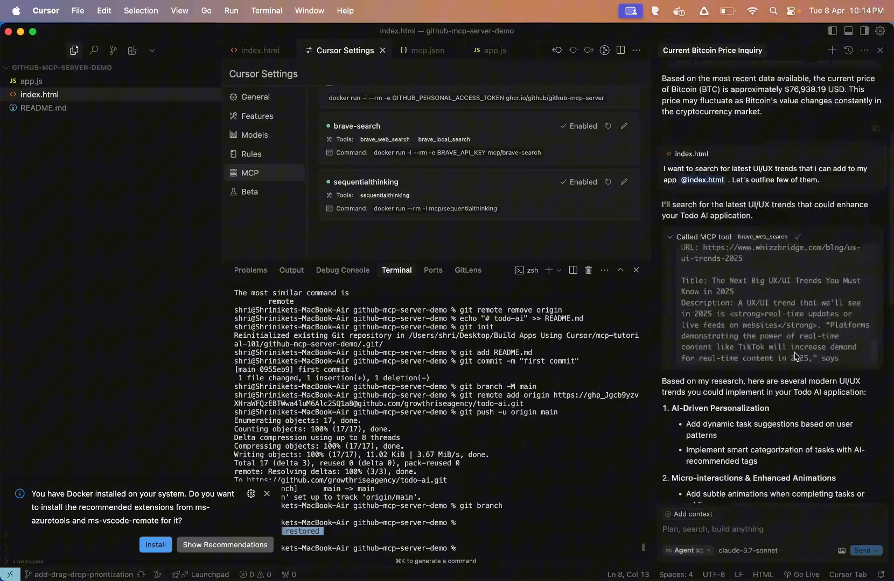
{"action": "scroll", "scroll_direction": "down", "scroll_amount": 3}
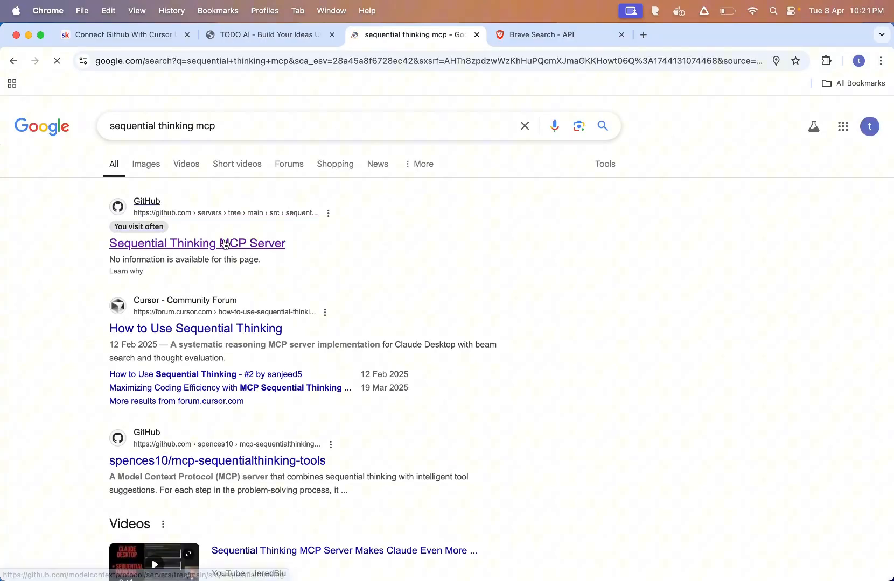
- Open the GitHub Sequential Thinking MCP Server result and scroll through its README
{"action": "left_click", "coordinate": [197, 243]}
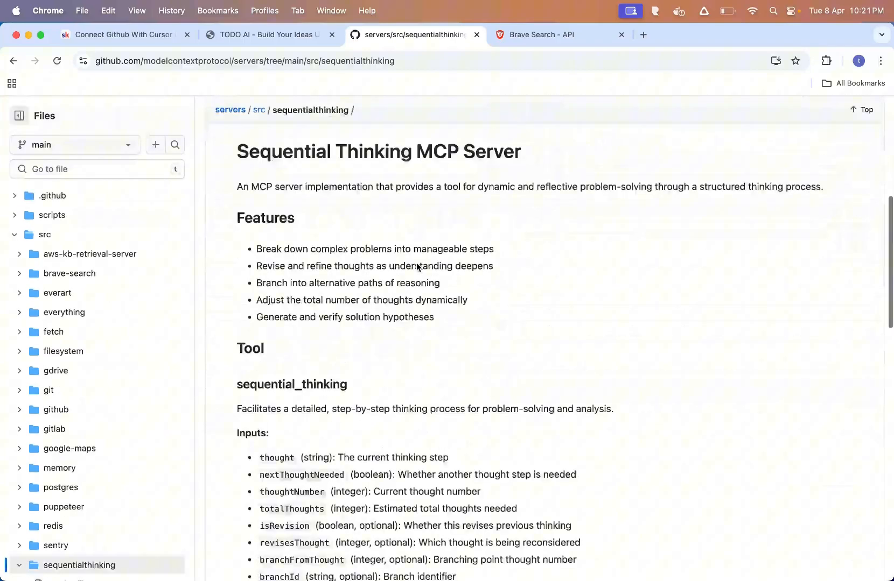
{"action": "scroll", "scroll_direction": "down", "scroll_amount": 3}
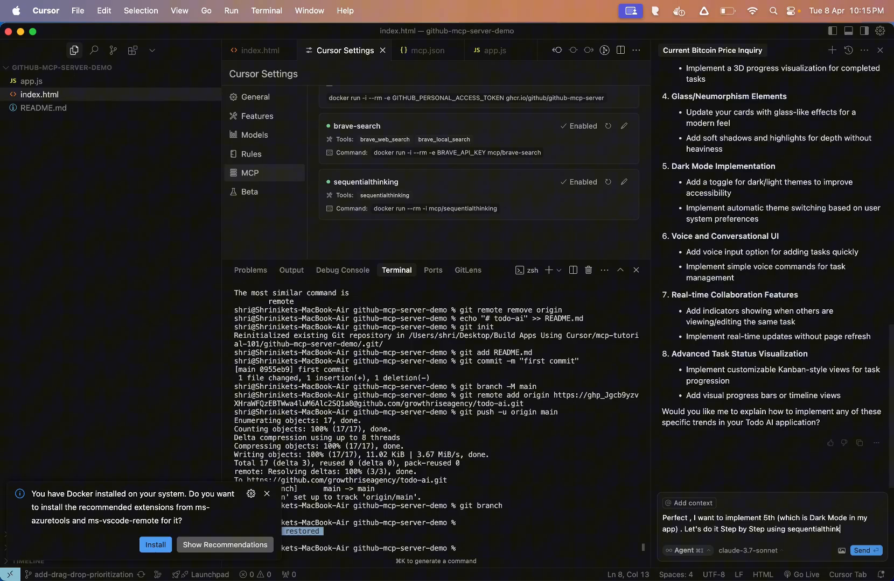
- Send the dark-mode request and let sequentialthinking plan seven thoughts before editing index.html
{"action": "left_click", "coordinate": [865, 550]}
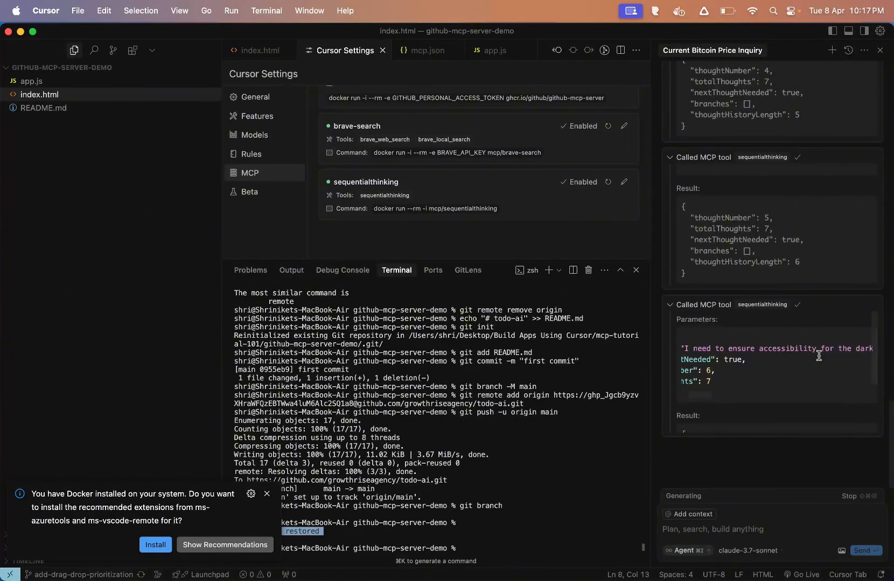
{"action": "scroll", "scroll_direction": "down", "scroll_amount": 3}
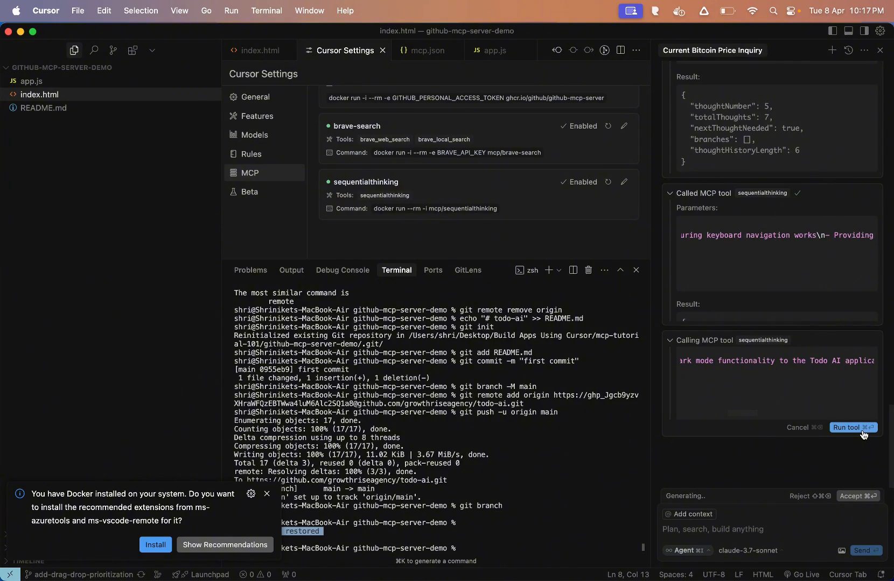
{"action": "left_click", "coordinate": [849, 428]}
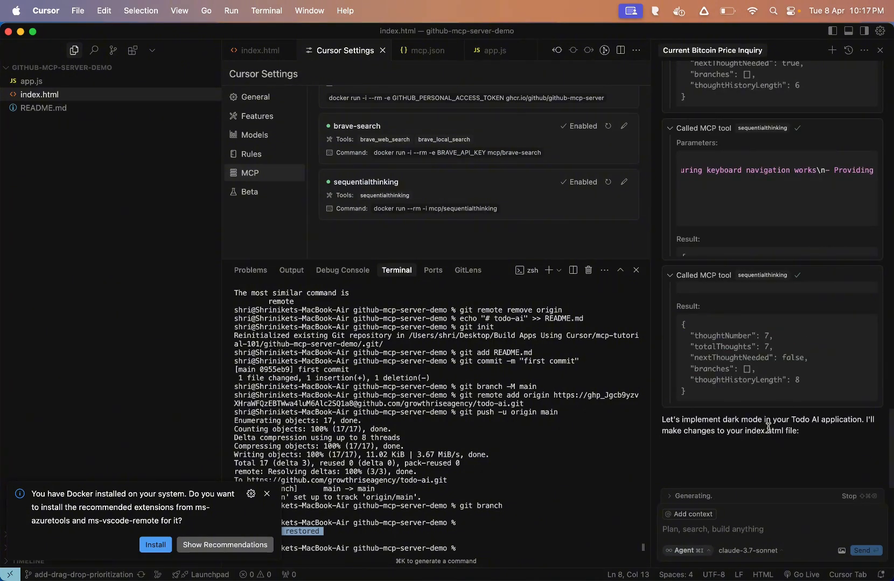
{"action": "scroll", "scroll_direction": "down", "scroll_amount": 3}
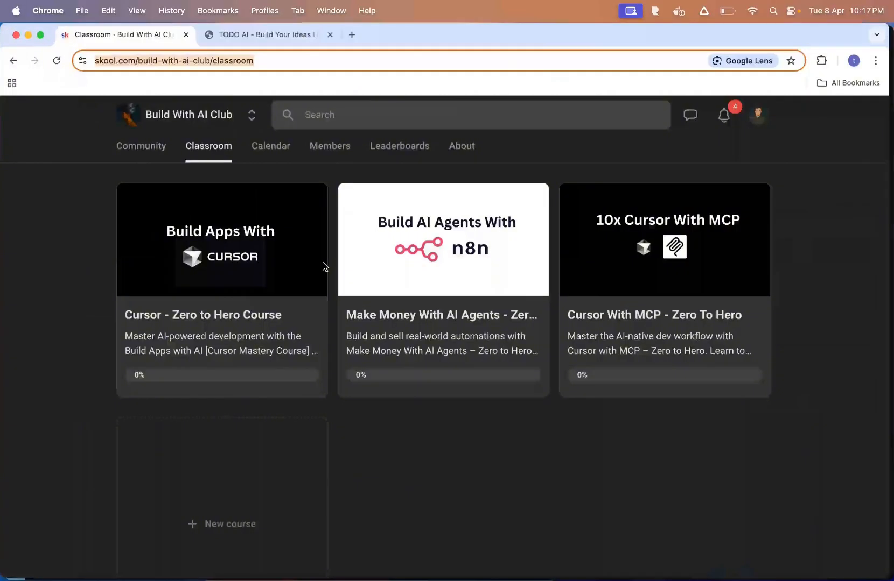
{"action": "mouse_move", "coordinate": [640, 237]}
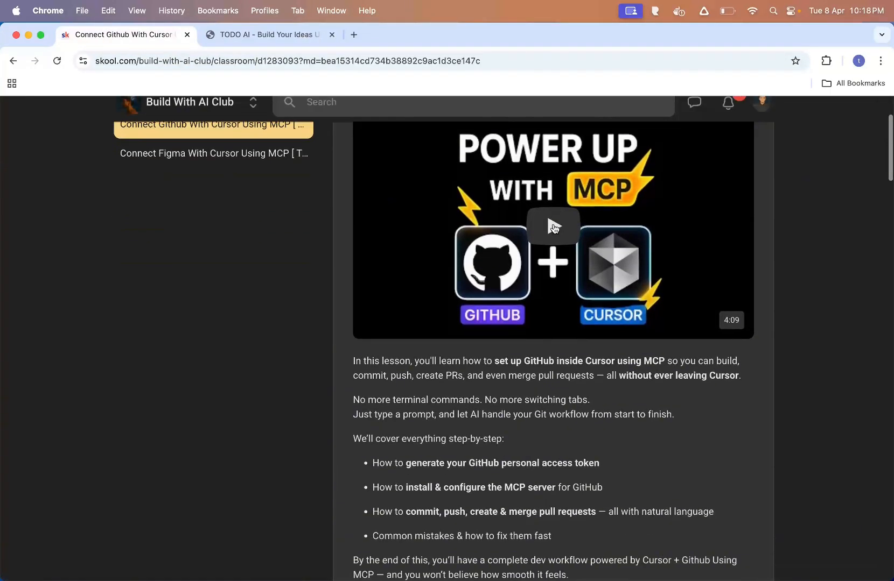
- Scroll the Skool 'Connect Github With Cursor Using MCP' lesson to its Docker install section
{"action": "scroll", "scroll_direction": "down", "scroll_amount": 3}
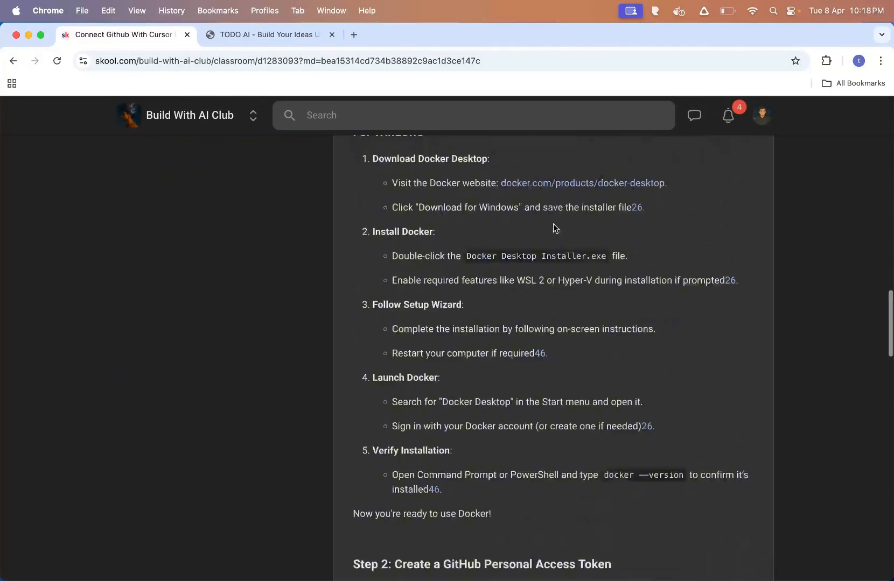
{"action": "scroll", "scroll_direction": "down", "scroll_amount": 3}
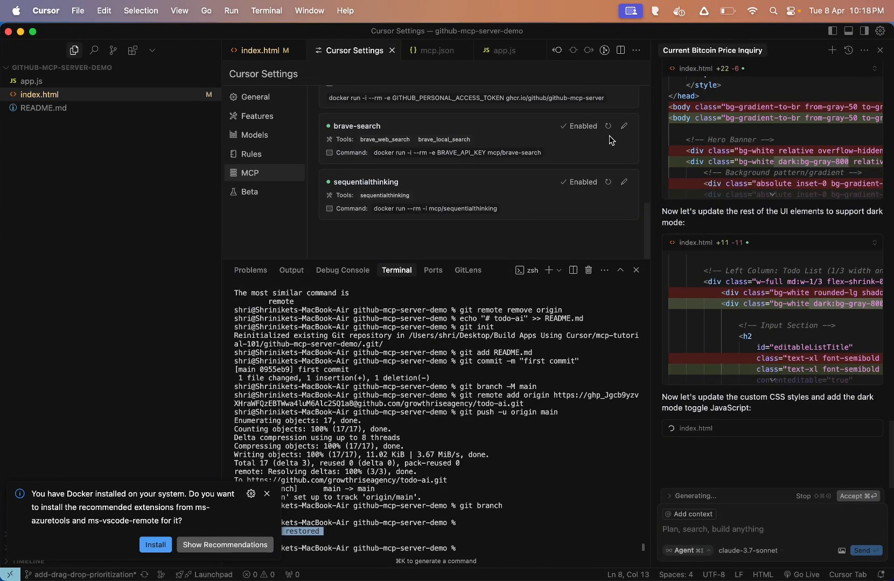
{"action": "mouse_move", "coordinate": [520, 143]}
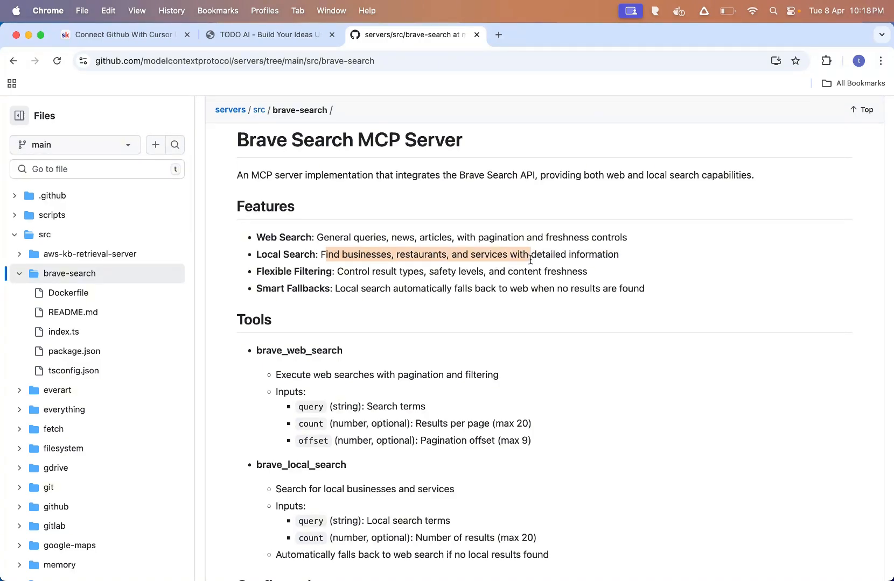
- Scroll the brave-search README to Configuration and open the Brave Search API account link
{"action": "scroll", "scroll_direction": "down", "scroll_amount": 3}
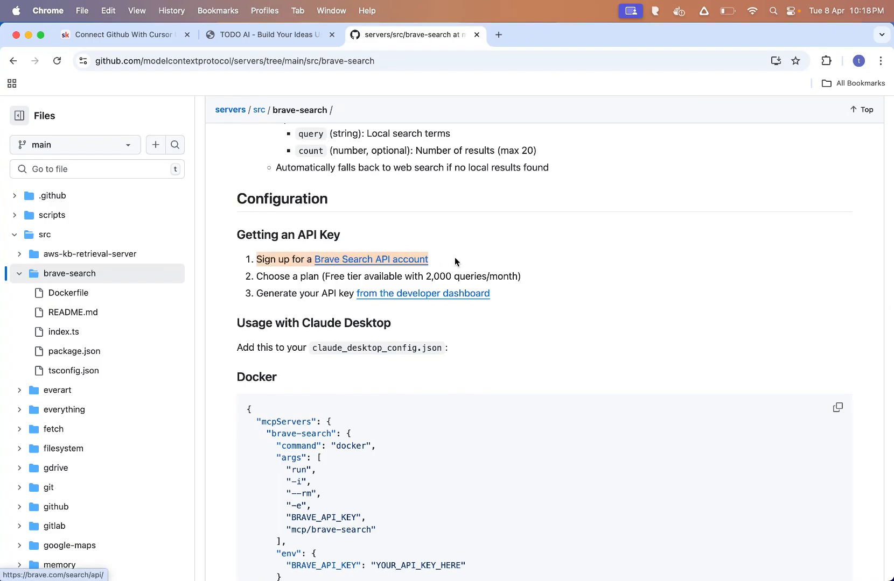
{"action": "left_click", "coordinate": [371, 260]}
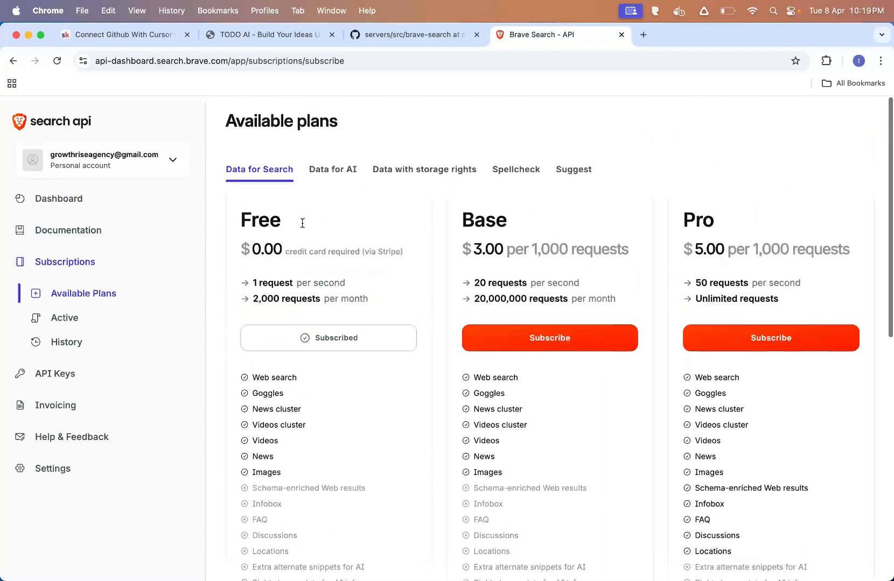
- Confirm the Free plan shows Subscribed and go to the API Keys page
{"action": "scroll", "scroll_direction": "up", "scroll_amount": 3}
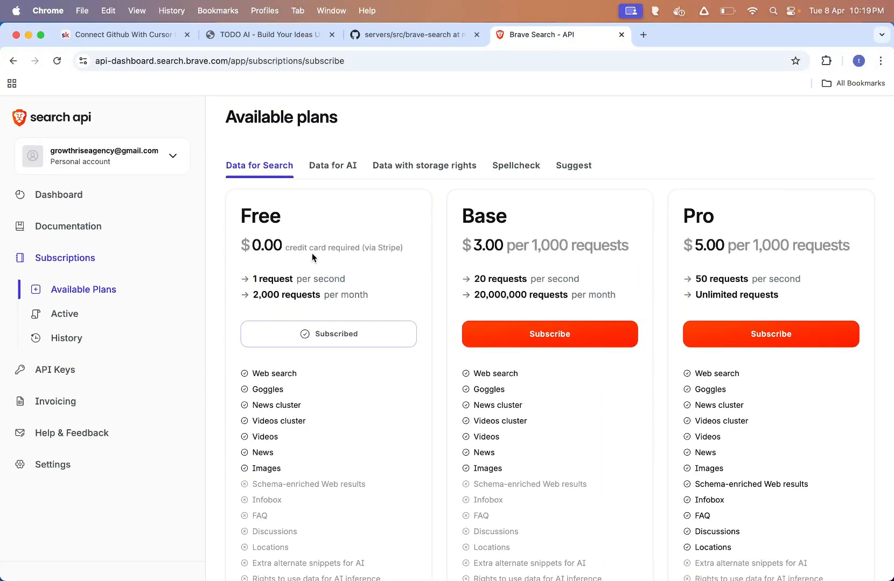
{"action": "mouse_move", "coordinate": [321, 221]}
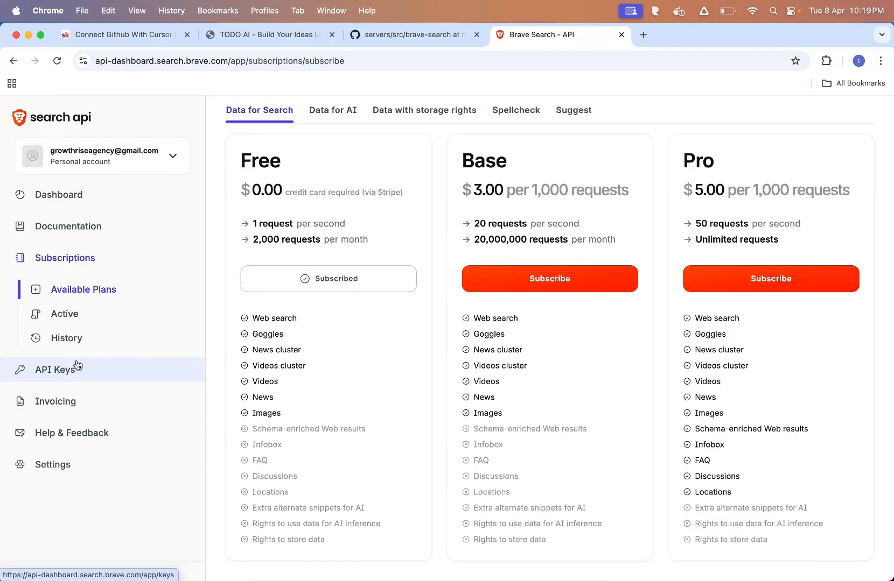
{"action": "left_click", "coordinate": [57, 370]}
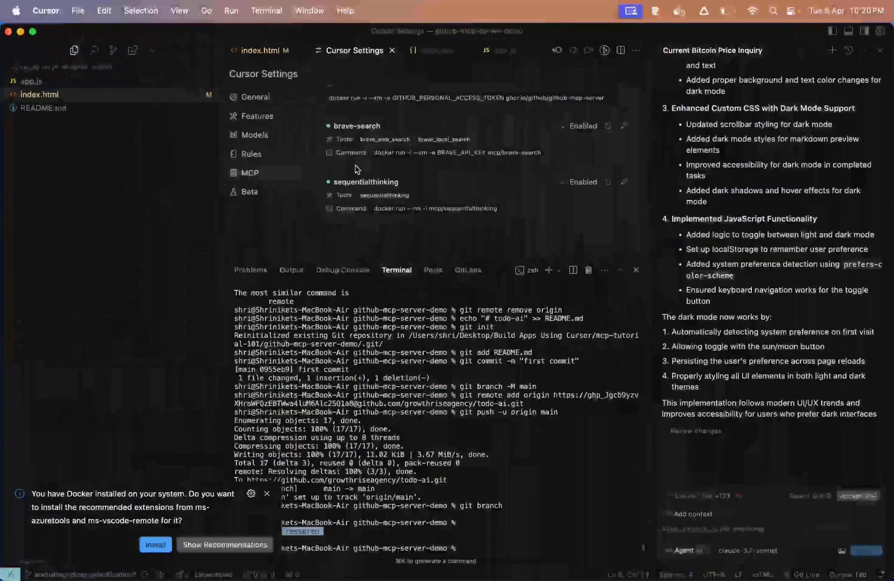
- Check BRAVE_API_KEY in mcp.json, then return to the MCP Servers settings showing the 41-tool warning
{"action": "left_click", "coordinate": [436, 50]}
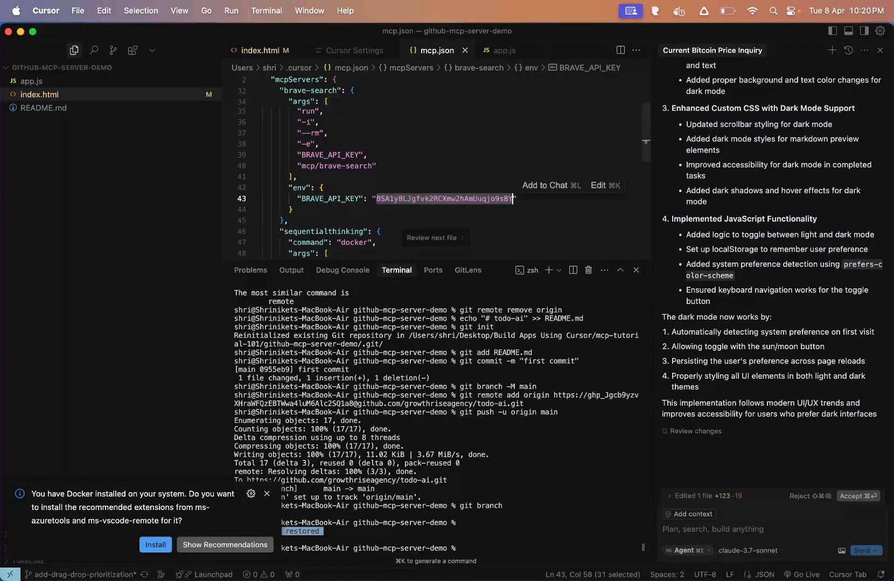
{"action": "left_click", "coordinate": [353, 51]}
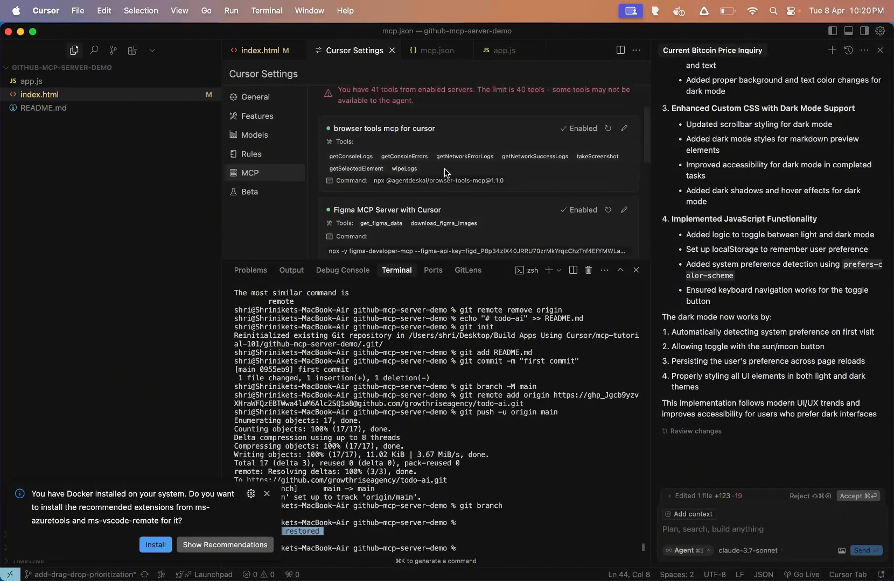
{"action": "scroll", "scroll_direction": "up", "scroll_amount": 3}
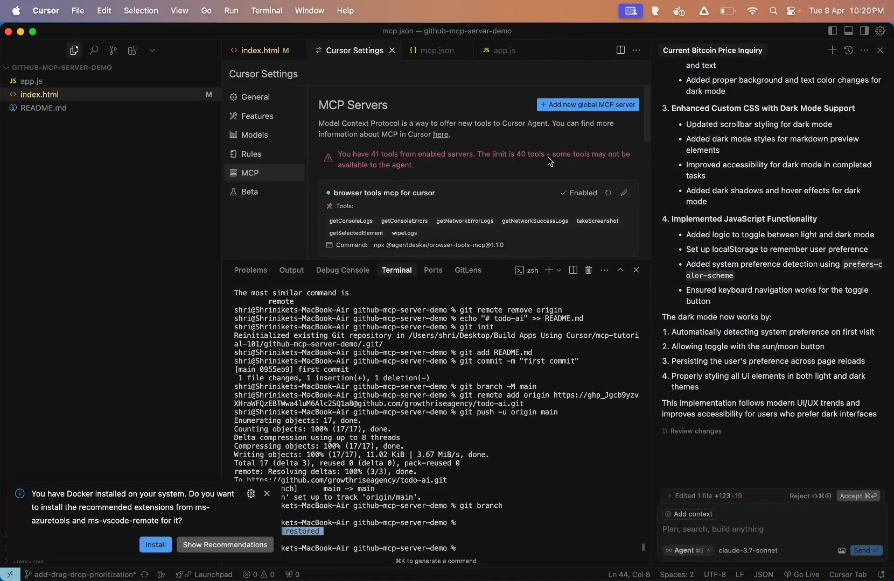
{"action": "mouse_move", "coordinate": [609, 159]}
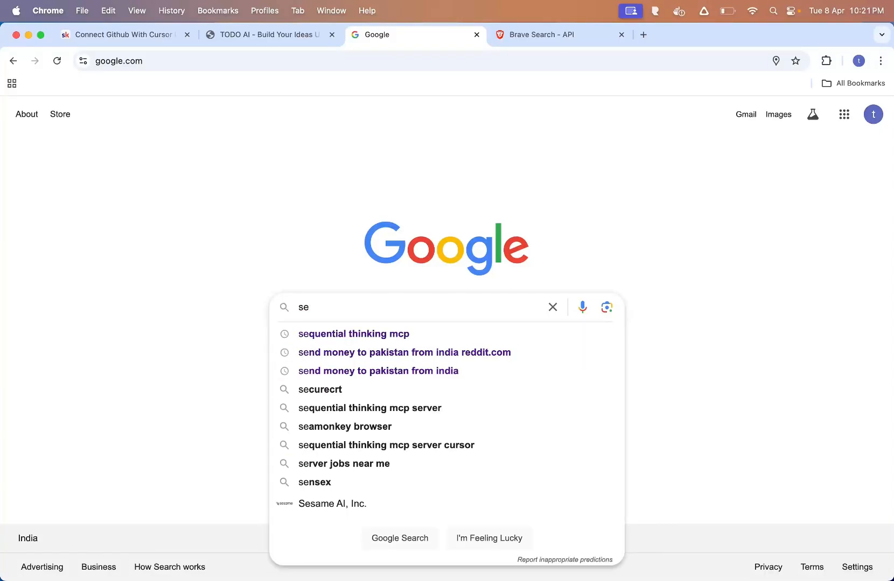
- Search 'sequential thinking mcp' again and open the GitHub Sequential Thinking MCP Server page
{"action": "left_click", "coordinate": [354, 333]}
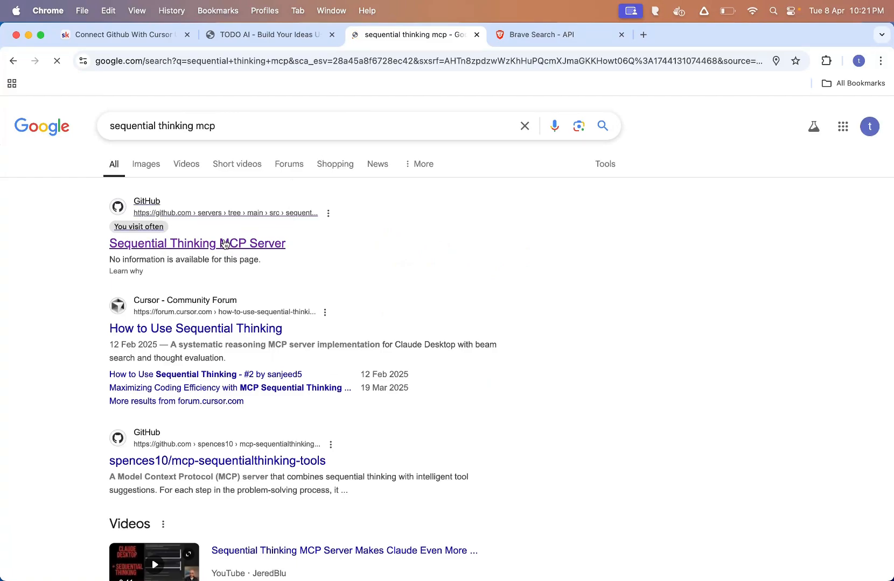
{"action": "left_click", "coordinate": [197, 244]}
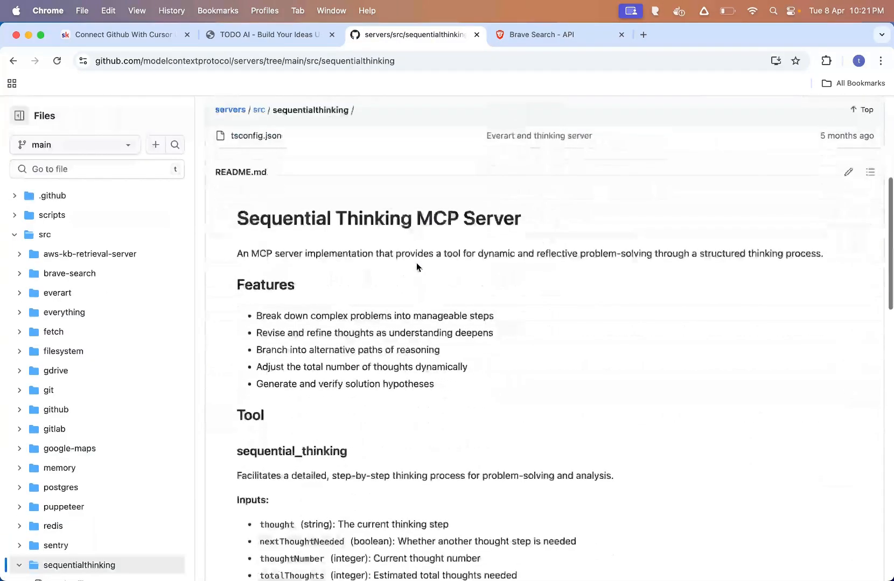
{"action": "scroll", "scroll_direction": "down", "scroll_amount": 3}
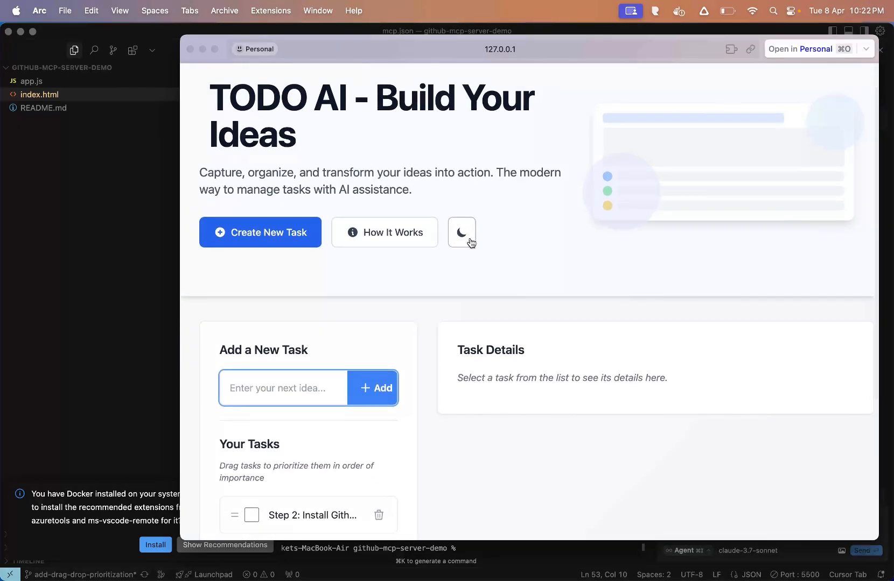
- Toggle the Todo AI theme with the moon/sun button and scroll to verify dark mode applies across the page
{"action": "left_click", "coordinate": [462, 232]}
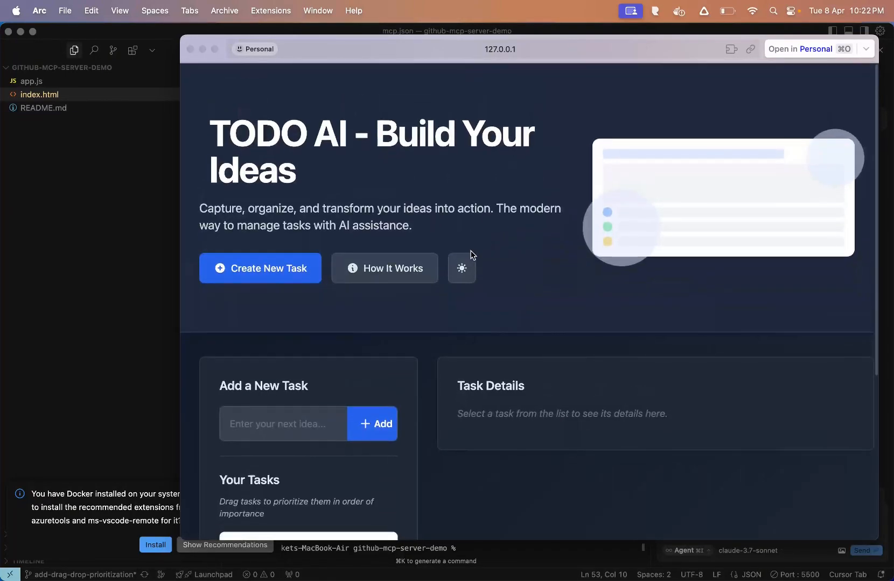
{"action": "left_click", "coordinate": [461, 269]}
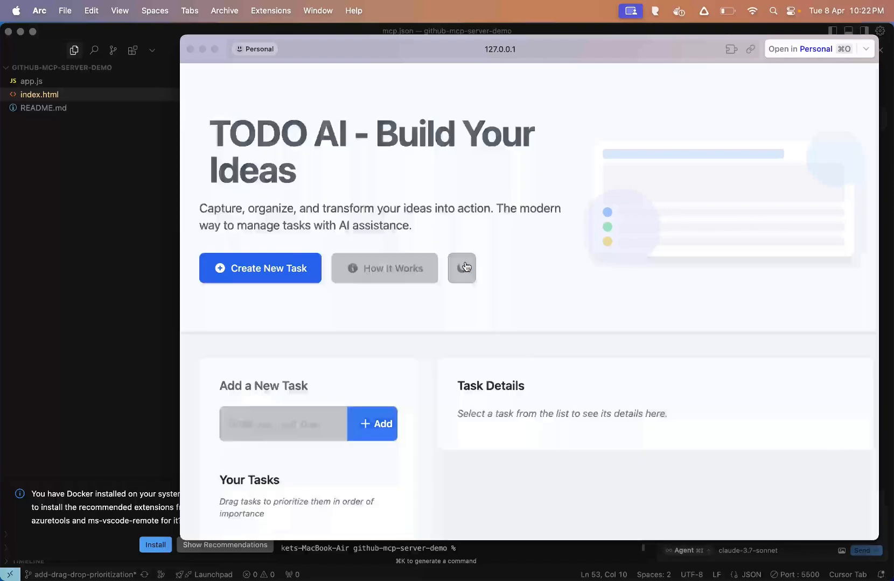
{"action": "scroll", "scroll_direction": "down", "scroll_amount": 3}
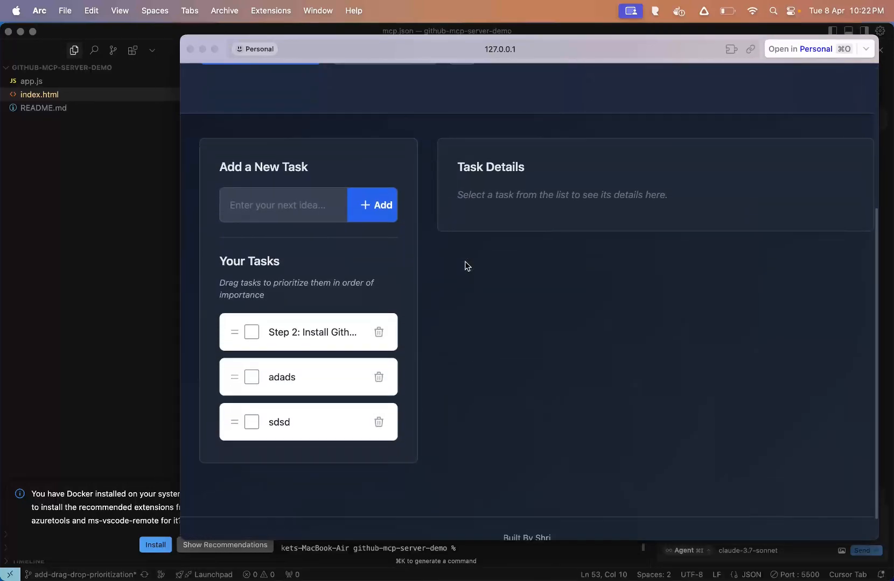
{"action": "scroll", "scroll_direction": "up", "scroll_amount": 3}
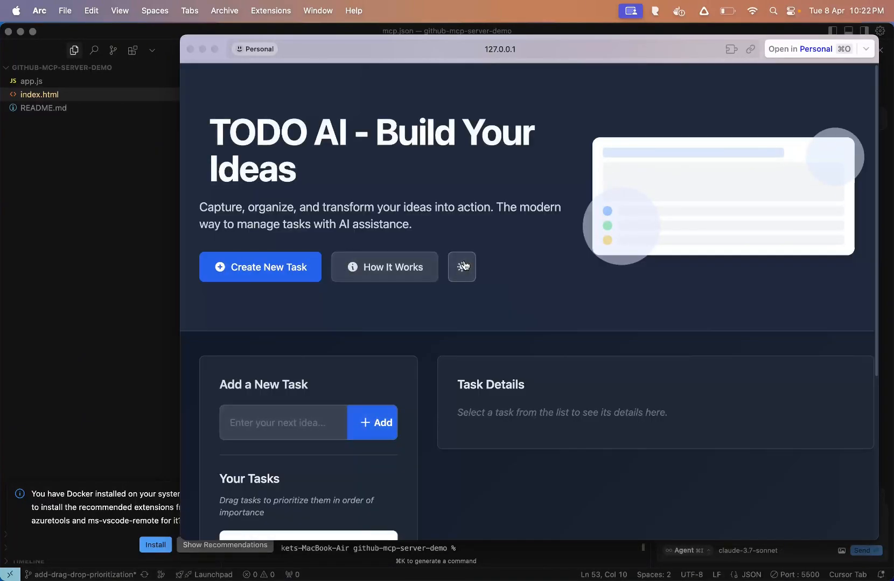